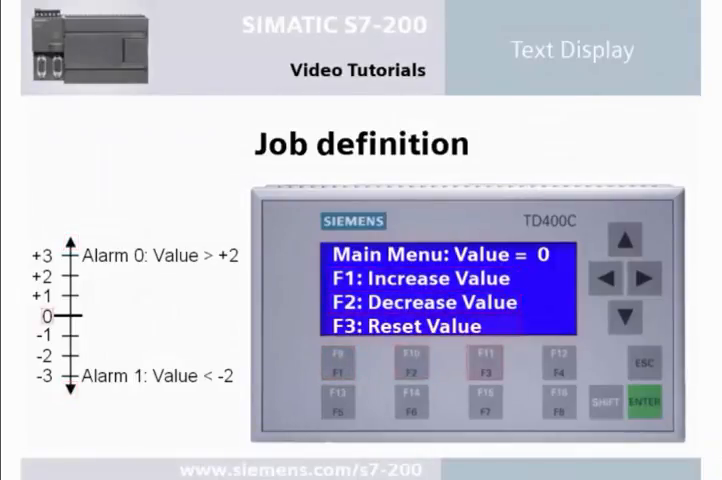
Move past the job definition slide to the TD400C project with an empty MAIN program.
{"action": "left_click", "coordinate": [486, 364]}
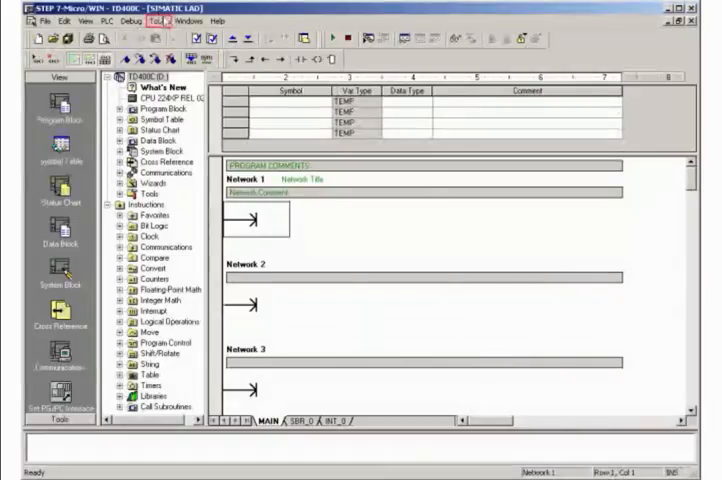
Launch the Text Display Wizard, select TD400C Version 2.0, and advance to keypad buttons.
{"action": "left_click", "coordinate": [155, 18]}
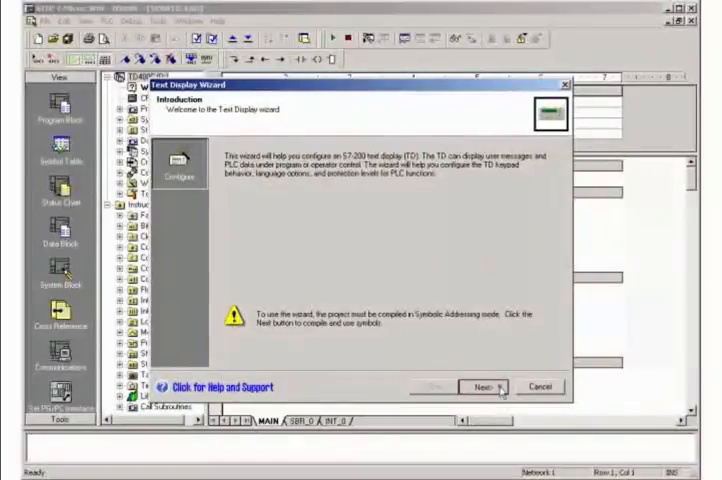
{"action": "left_click", "coordinate": [478, 386]}
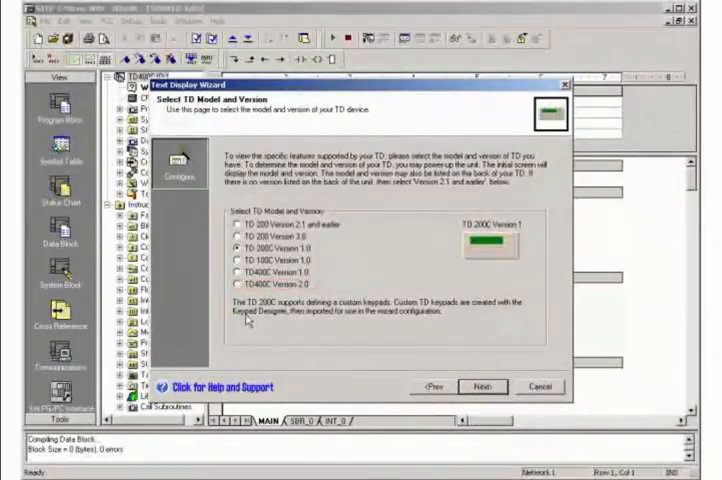
{"action": "left_click", "coordinate": [234, 290]}
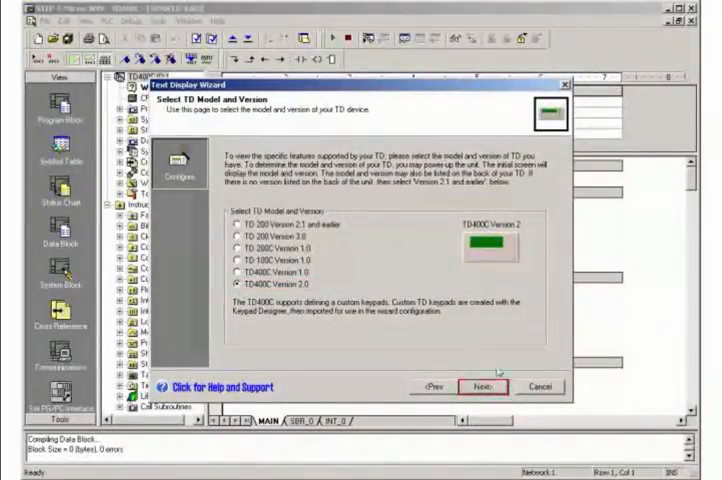
{"action": "left_click", "coordinate": [487, 387]}
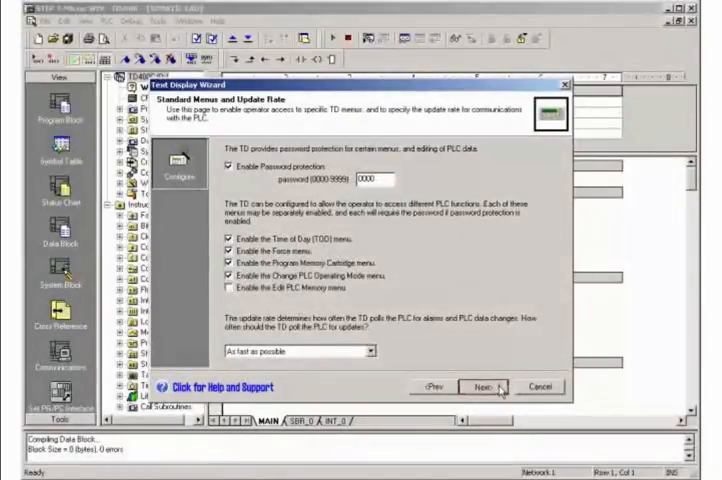
{"action": "left_click", "coordinate": [480, 386]}
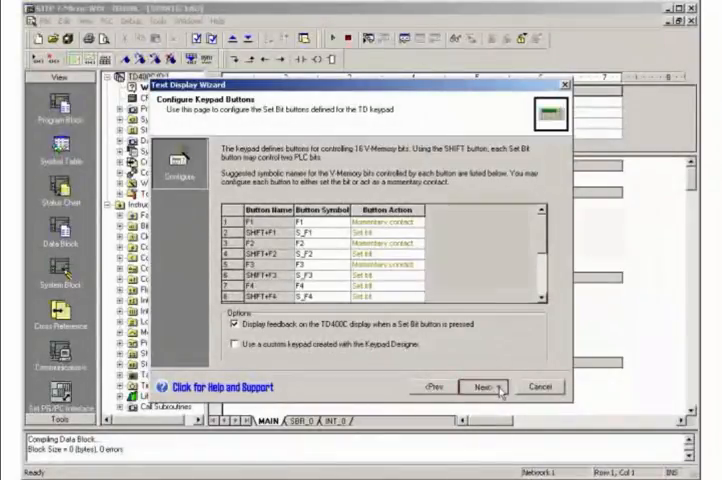
Add a 'Main Menu' user menu choice with one screen showing a live PLC value.
{"action": "left_click", "coordinate": [481, 386]}
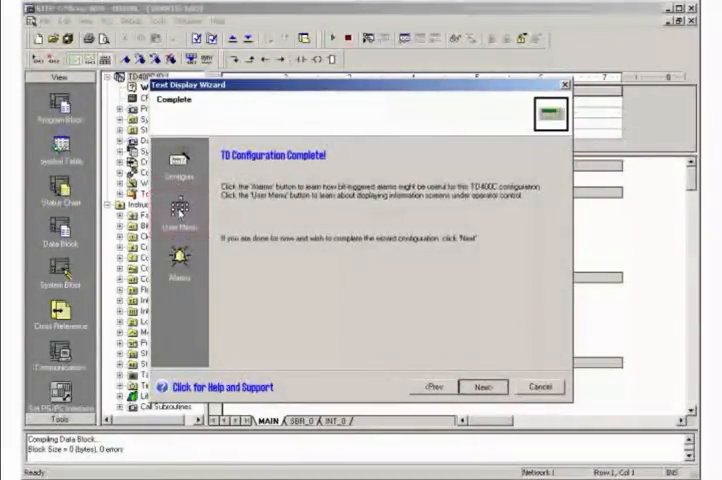
{"action": "left_click", "coordinate": [483, 387]}
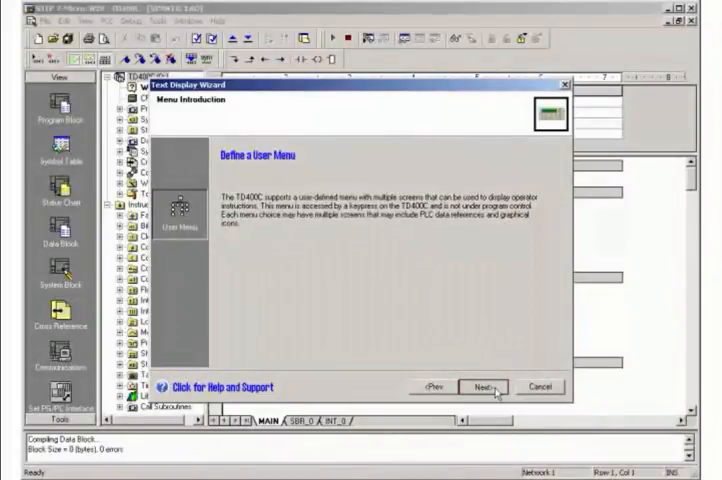
{"action": "left_click", "coordinate": [482, 386]}
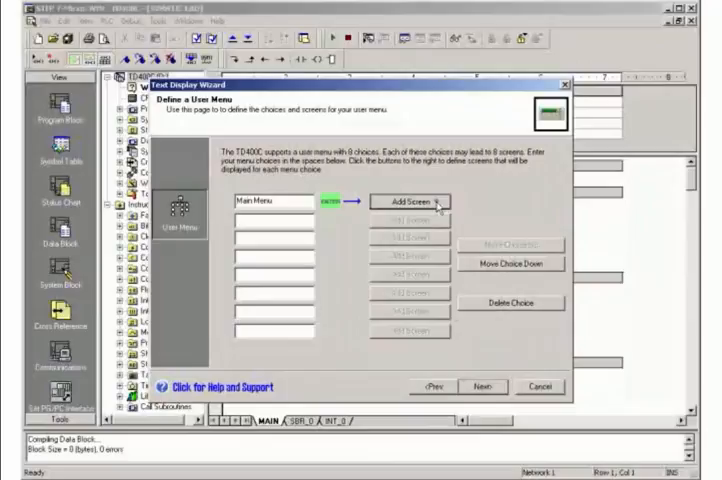
{"action": "left_click", "coordinate": [406, 202]}
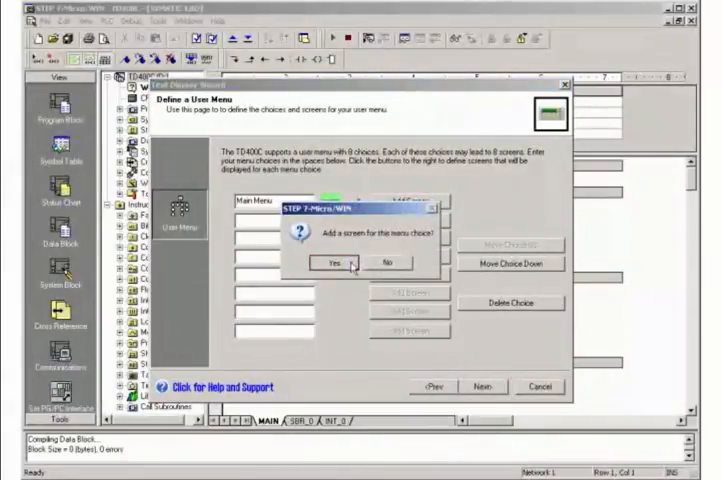
{"action": "left_click", "coordinate": [321, 263]}
{"action": "type", "text": "Main Menu: Value"}
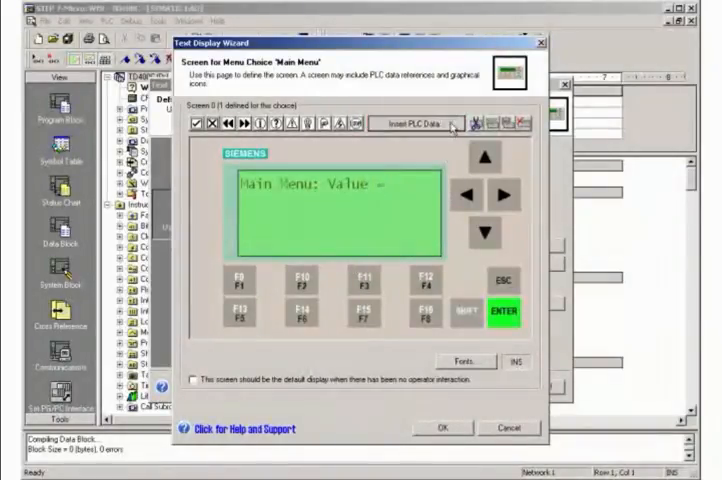
{"action": "left_click", "coordinate": [415, 124]}
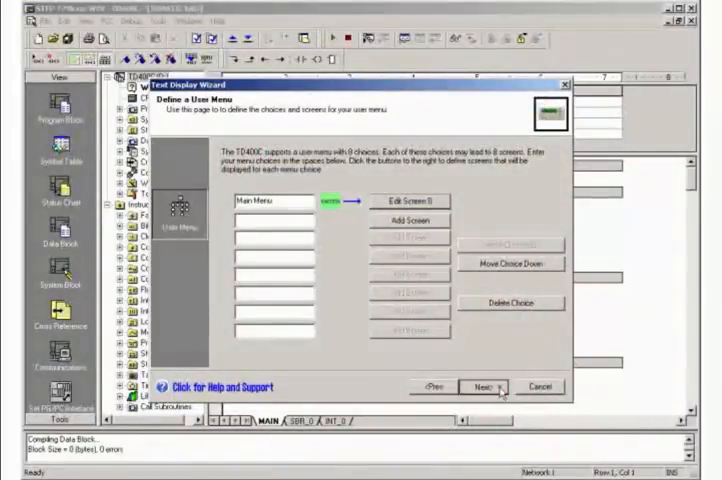
Show alarms as a full screen of text and begin drafting ALARM 0.
{"action": "left_click", "coordinate": [481, 387]}
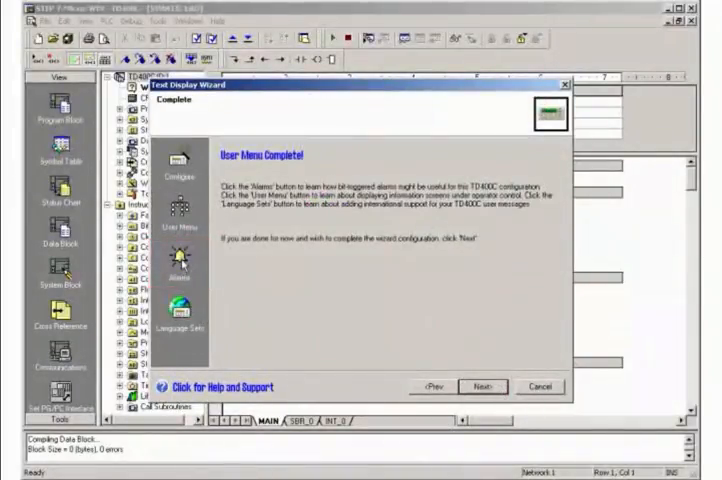
{"action": "left_click", "coordinate": [481, 387]}
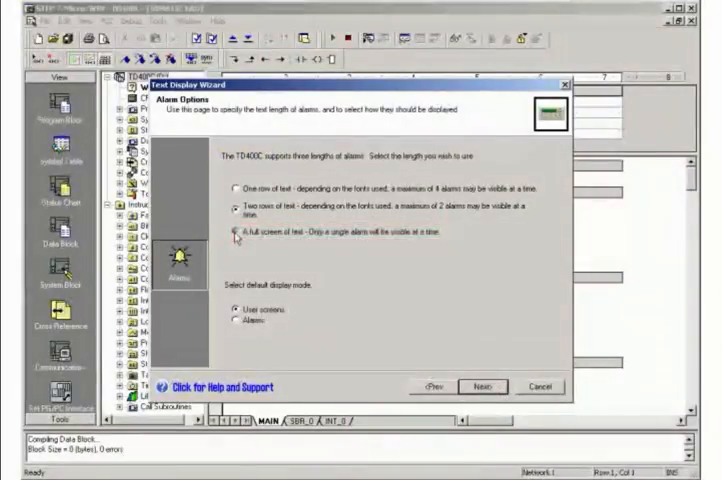
{"action": "left_click", "coordinate": [230, 232]}
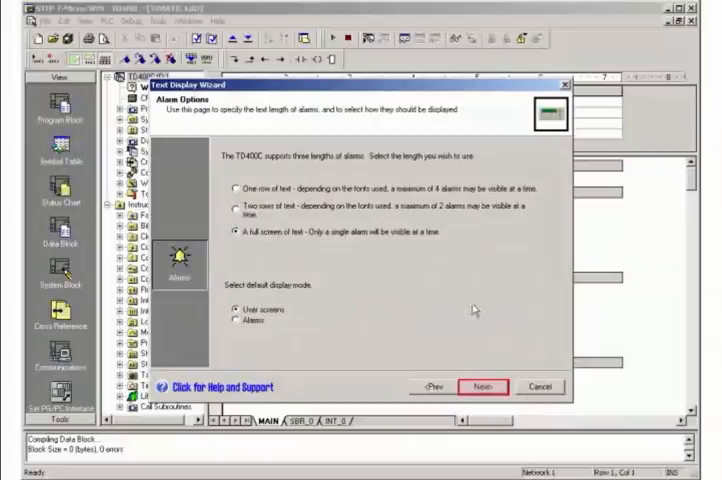
{"action": "left_click", "coordinate": [484, 386]}
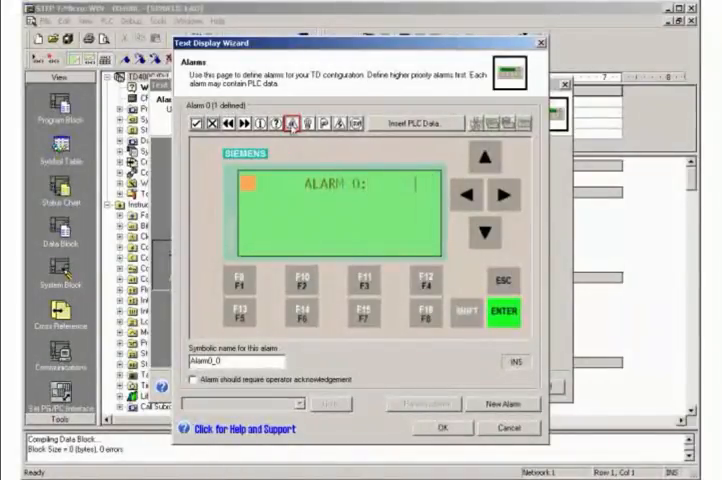
Create ALARM 0 (Value > +2) and ALARM 1 (Value < -2), each displaying VW1000.
{"action": "left_click", "coordinate": [291, 124]}
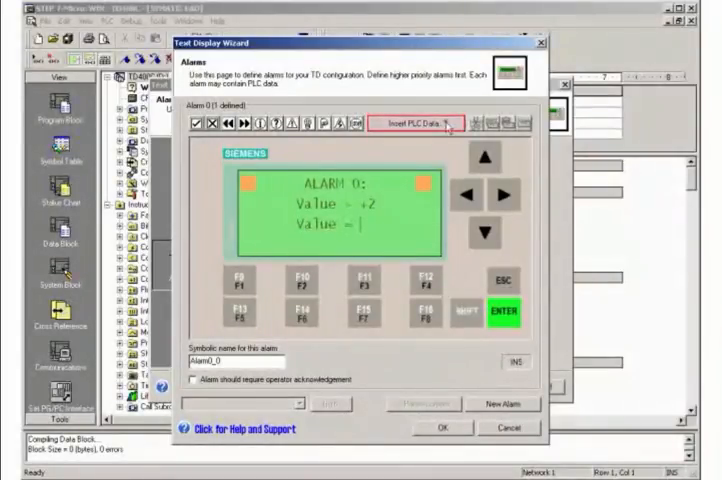
{"action": "left_click", "coordinate": [415, 122]}
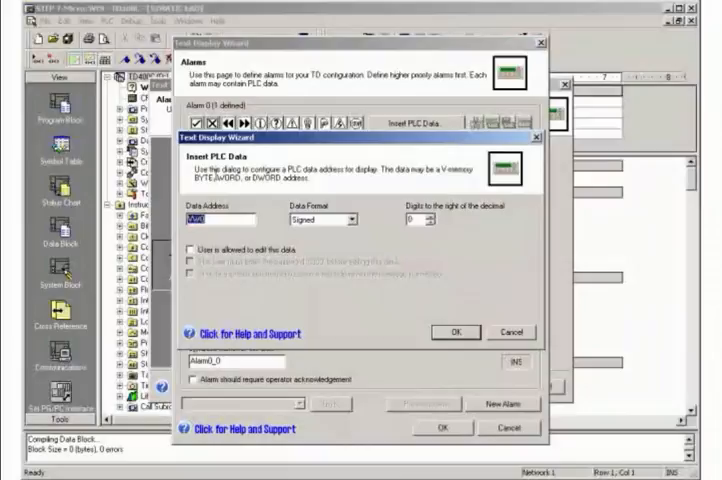
{"action": "type", "text": "VWt000"}
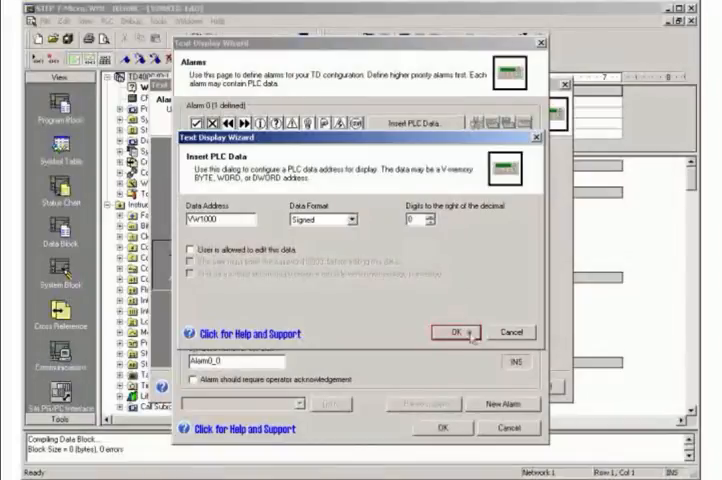
{"action": "left_click", "coordinate": [448, 331]}
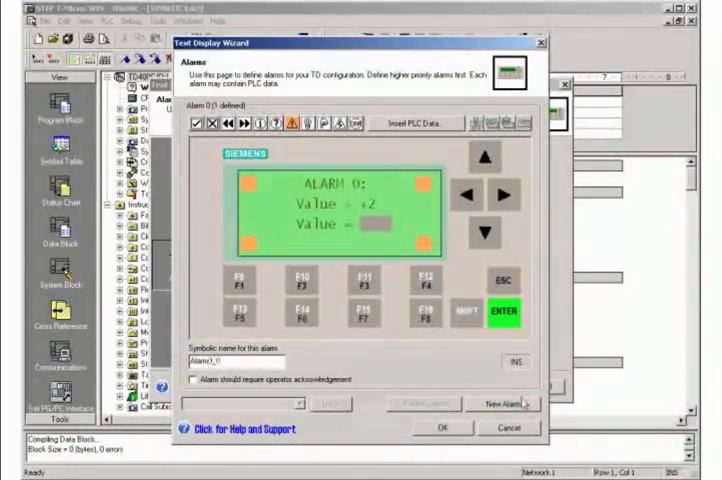
{"action": "left_click", "coordinate": [507, 404]}
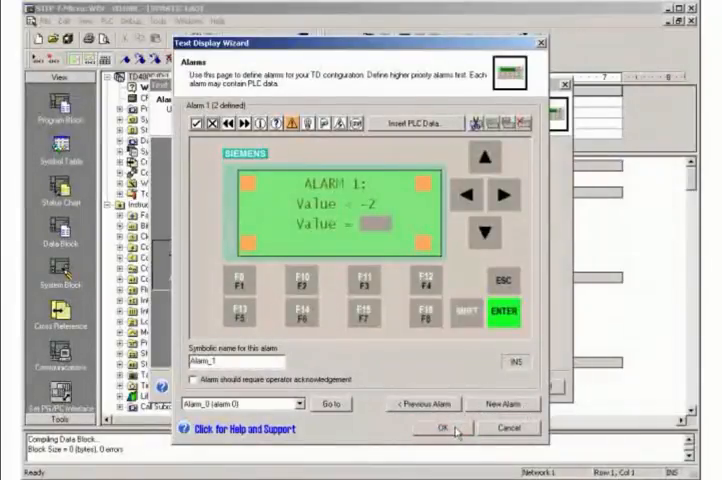
{"action": "left_click", "coordinate": [457, 428]}
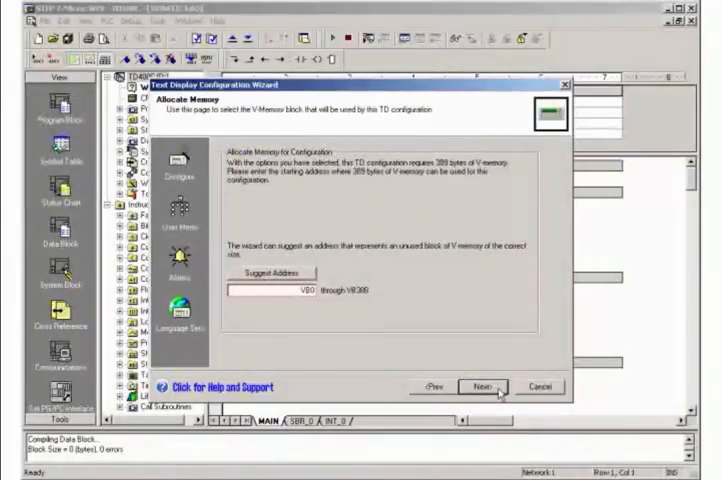
Accept the VB0–VB388 memory allocation and generate the TD_CTRL_0 and TD_ALM_0 components.
{"action": "left_click", "coordinate": [270, 297]}
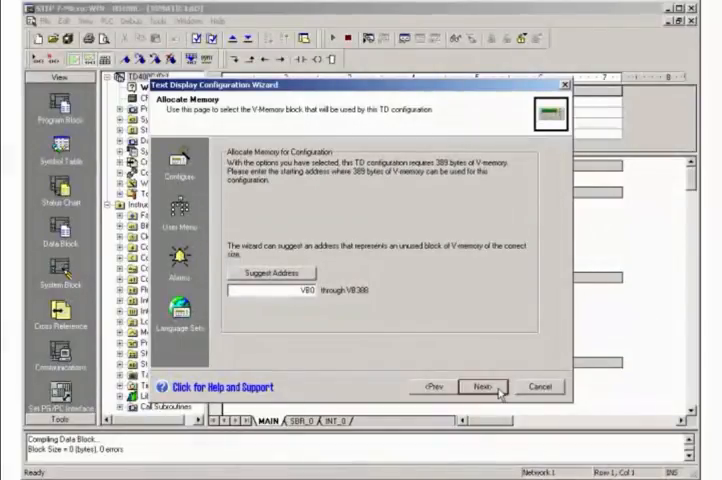
{"action": "left_click", "coordinate": [474, 387]}
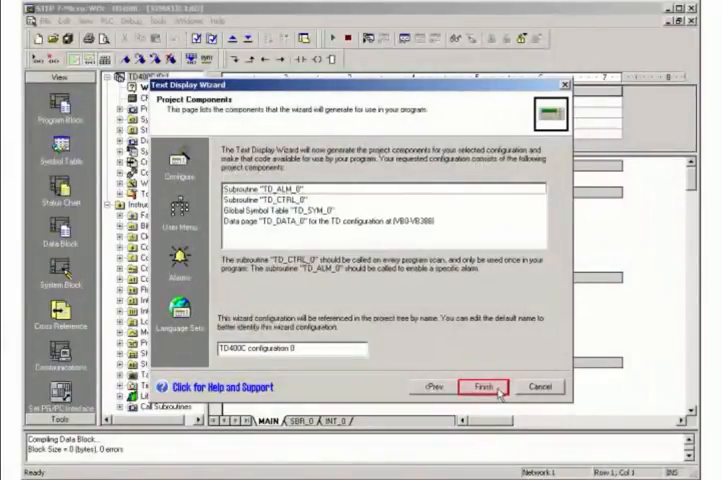
{"action": "left_click", "coordinate": [480, 385]}
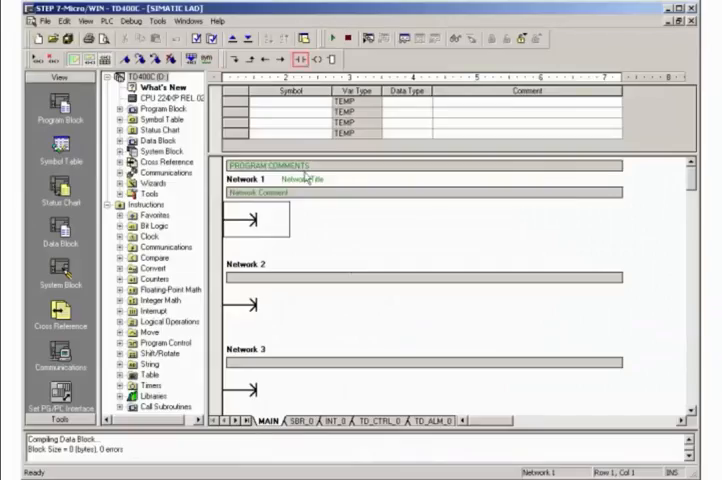
Set Network 1's first contact to the always-on bit SM0.0.
{"action": "left_click", "coordinate": [301, 58]}
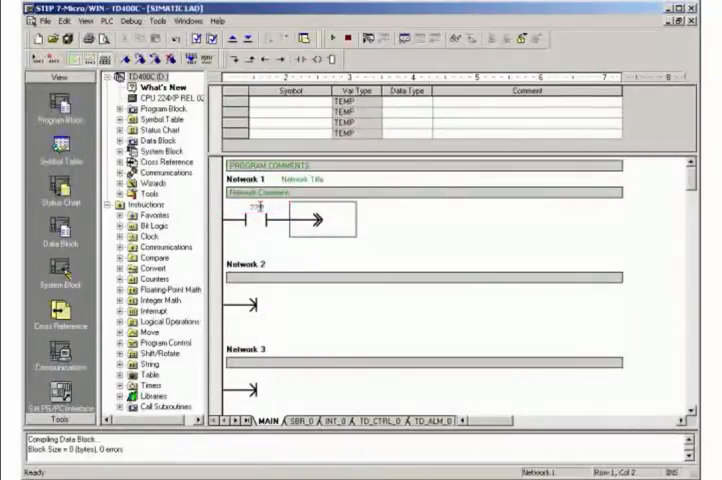
{"action": "type", "text": "SM0.0"}
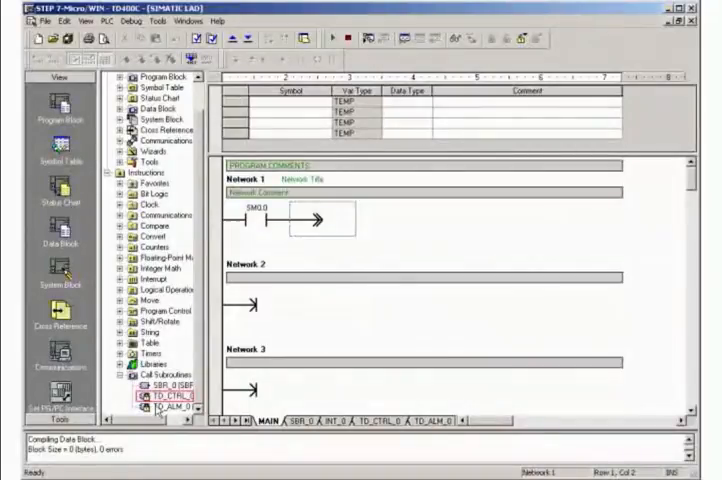
Place the TD_CTRL call and assign F2 and F3 symbols to Network 2's contacts.
{"action": "double_click", "coordinate": [165, 400]}
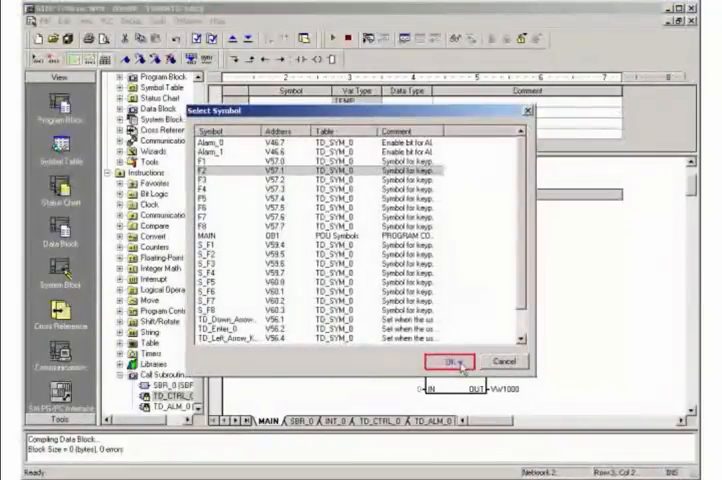
{"action": "left_click", "coordinate": [442, 361]}
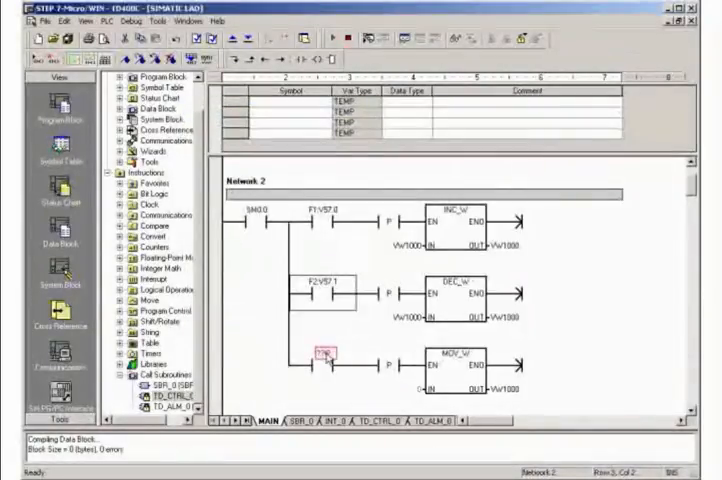
{"action": "right_click", "coordinate": [325, 355]}
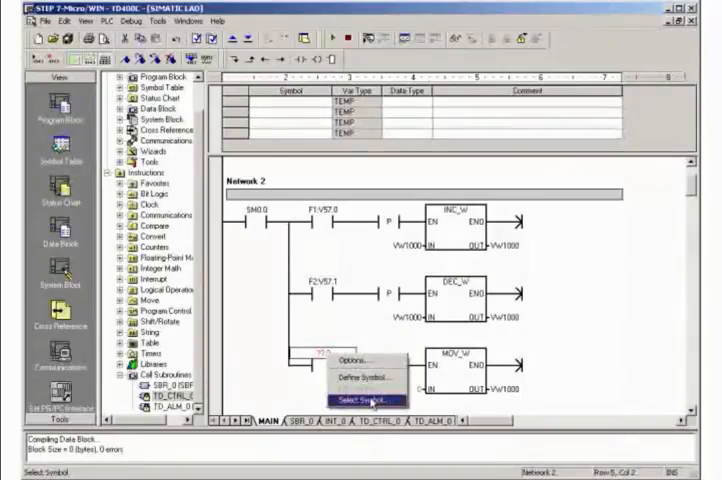
{"action": "left_click", "coordinate": [366, 400]}
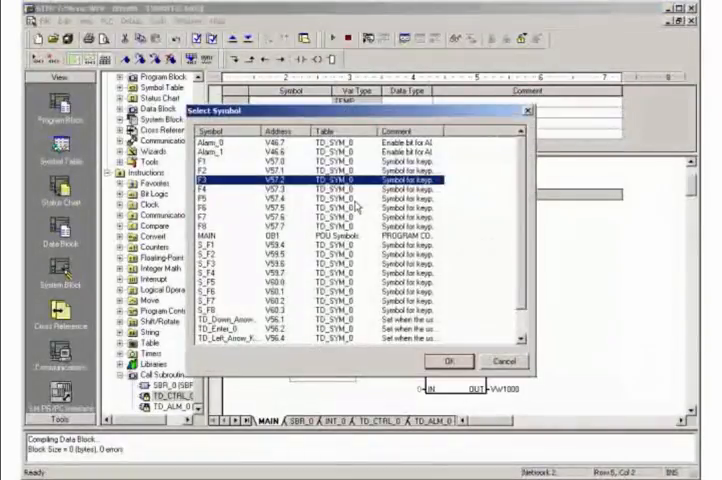
{"action": "left_click", "coordinate": [450, 361]}
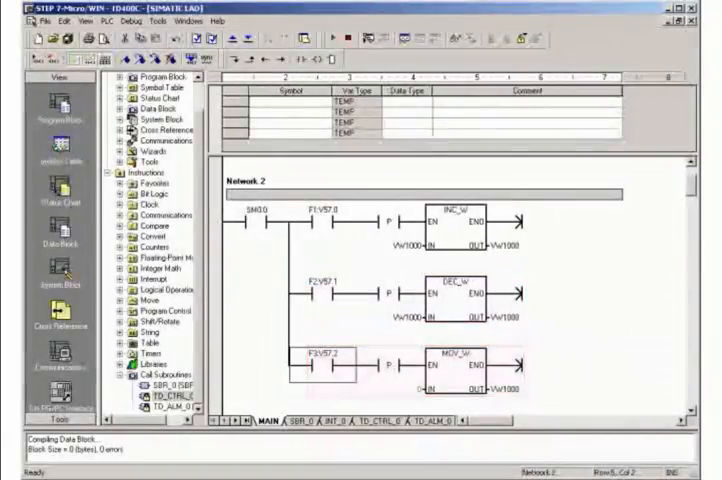
Assign the Alarm_0 and Alarm_1 symbols to the TD_ALM_0 inputs in Network 3.
{"action": "scroll", "scroll_direction": "down", "scroll_amount": 3}
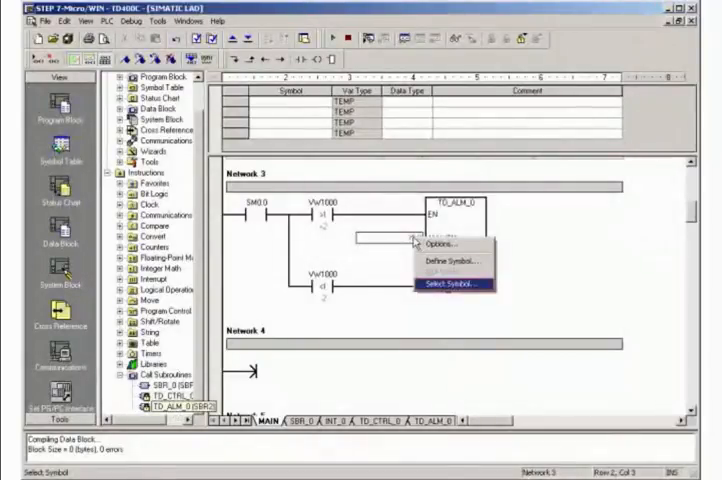
{"action": "left_click", "coordinate": [461, 290]}
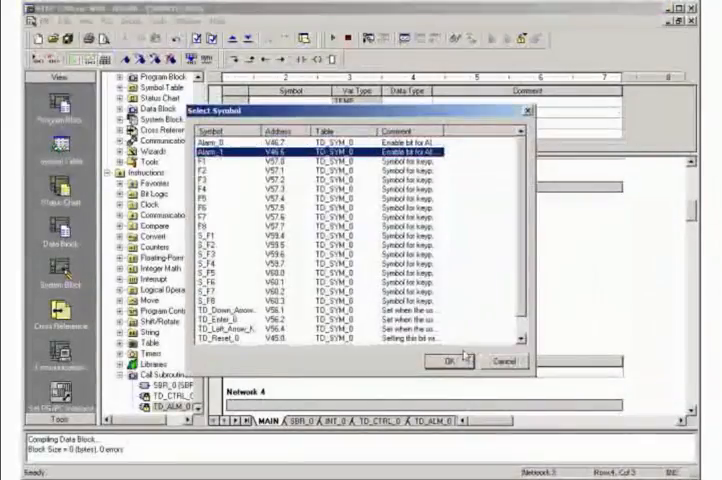
{"action": "left_click", "coordinate": [441, 360]}
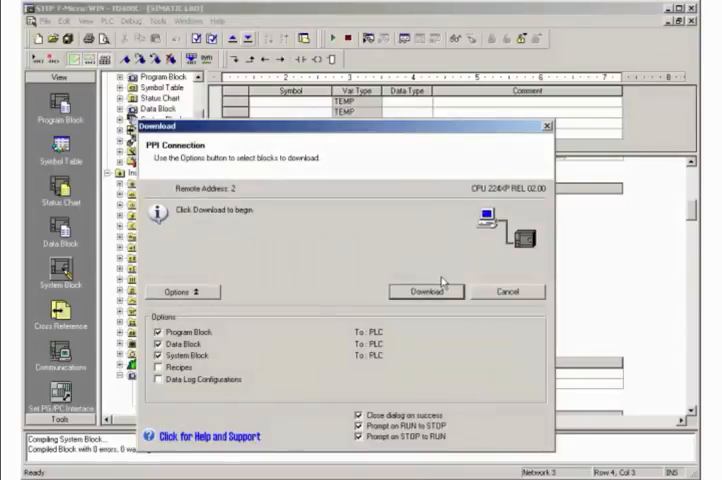
Download the program, data and system blocks, allowing the PLC to enter STOP.
{"action": "left_click", "coordinate": [425, 291]}
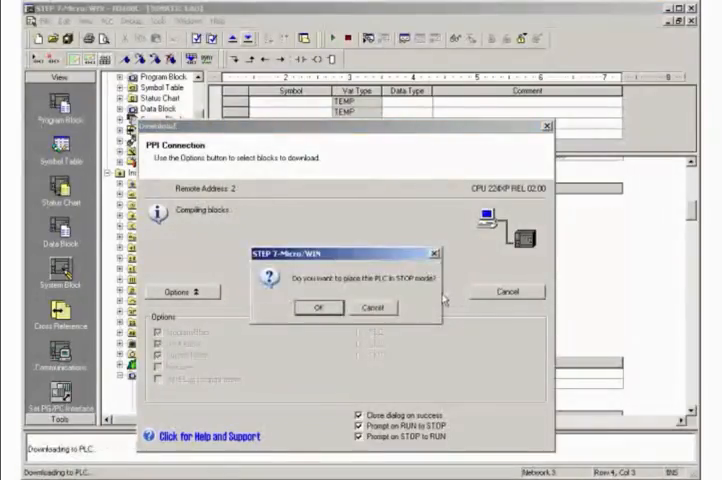
{"action": "left_click", "coordinate": [318, 307]}
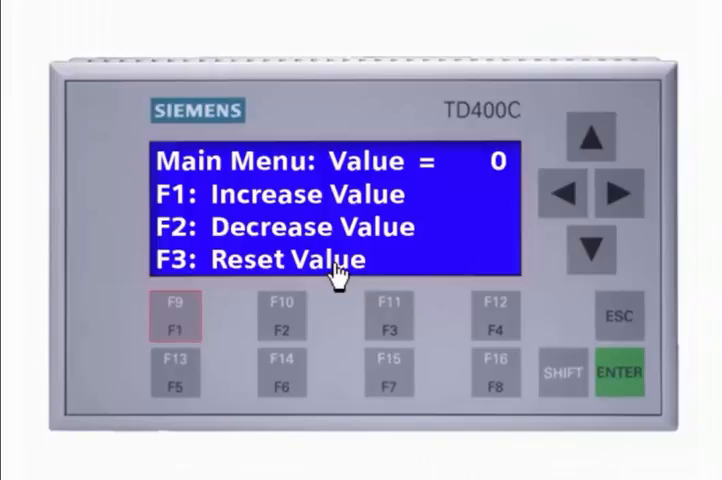
Raise the TD400C value from 0 to 3 with the F1 key.
{"action": "left_click", "coordinate": [176, 315]}
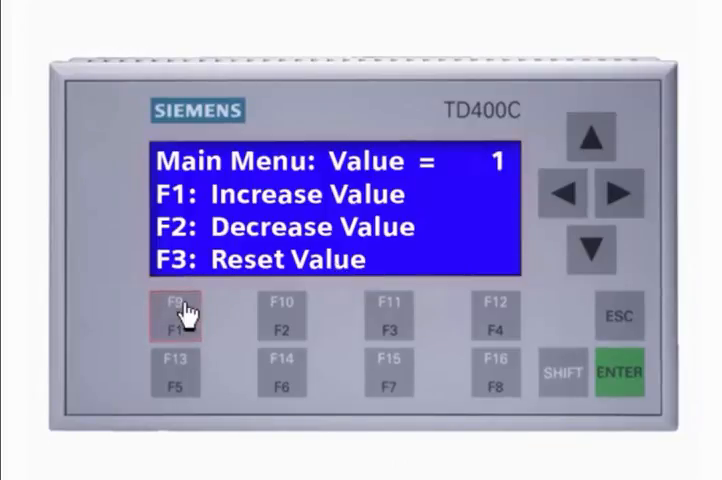
{"action": "left_click", "coordinate": [175, 315]}
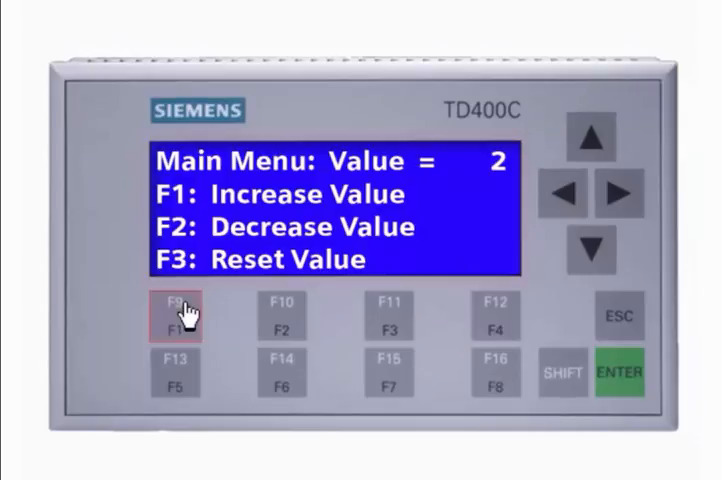
{"action": "left_click", "coordinate": [175, 318]}
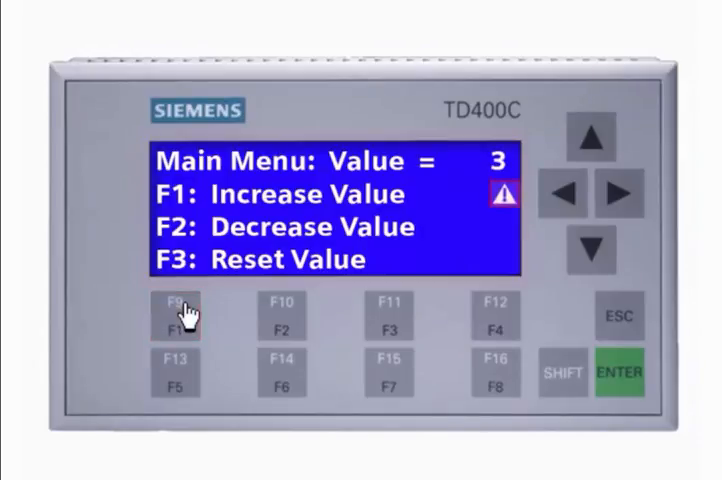
{"action": "left_click", "coordinate": [178, 318]}
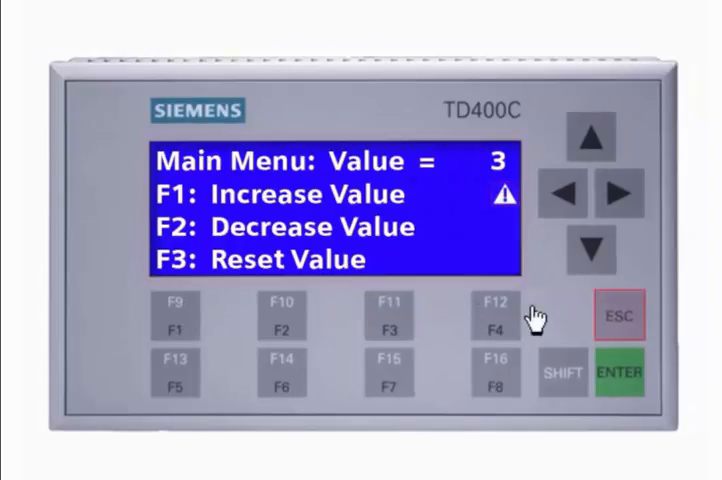
Open DISPLAY ALARMS to view and acknowledge Alarm 0 (Value > +2).
{"action": "left_click", "coordinate": [620, 316]}
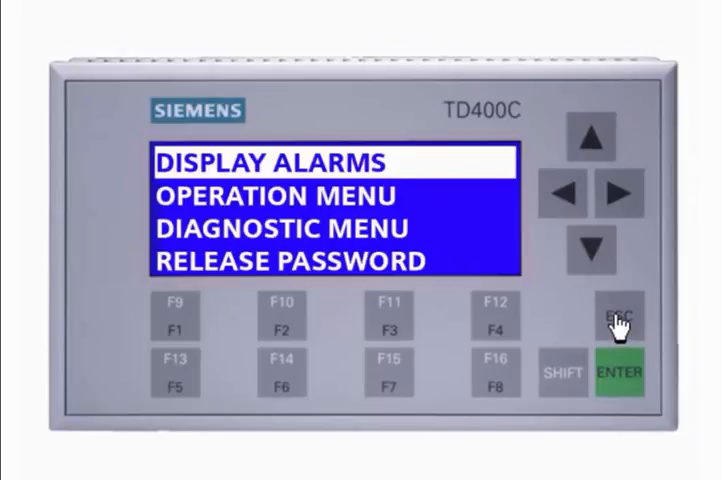
{"action": "left_click", "coordinate": [620, 372]}
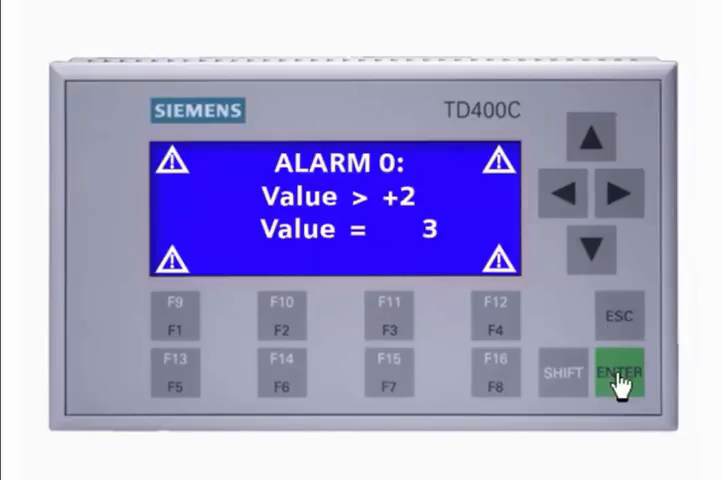
{"action": "left_click", "coordinate": [388, 315]}
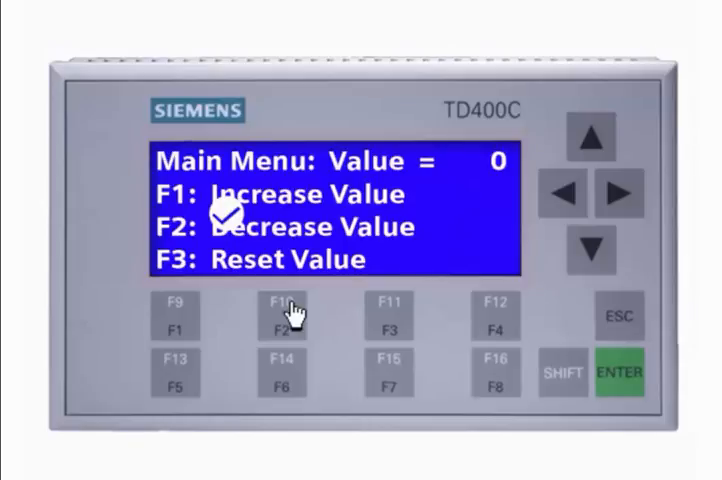
Lower the value to -3 with F2, then open DISPLAY ALARMS to show Alarm 1 (Value < -2).
{"action": "left_click", "coordinate": [284, 316]}
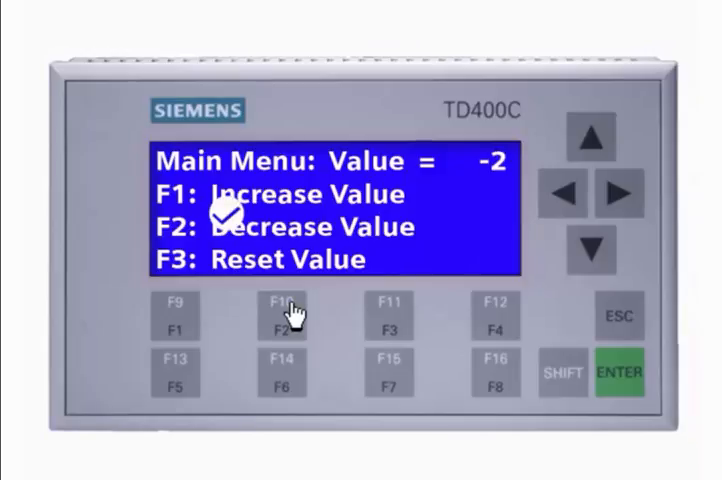
{"action": "left_click", "coordinate": [281, 314]}
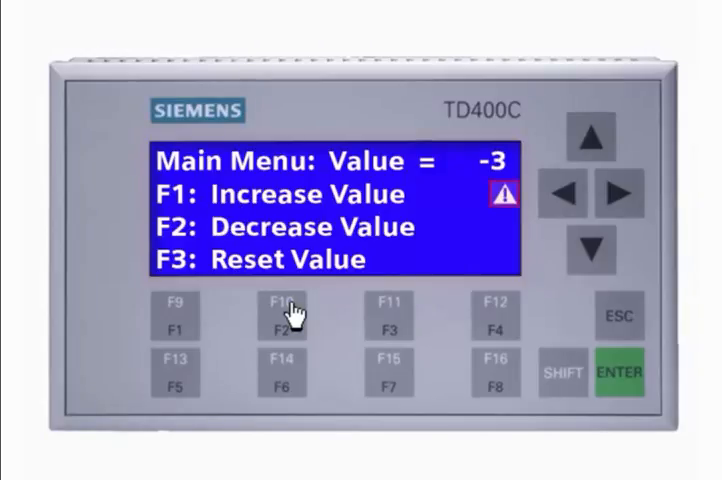
{"action": "left_click", "coordinate": [618, 318]}
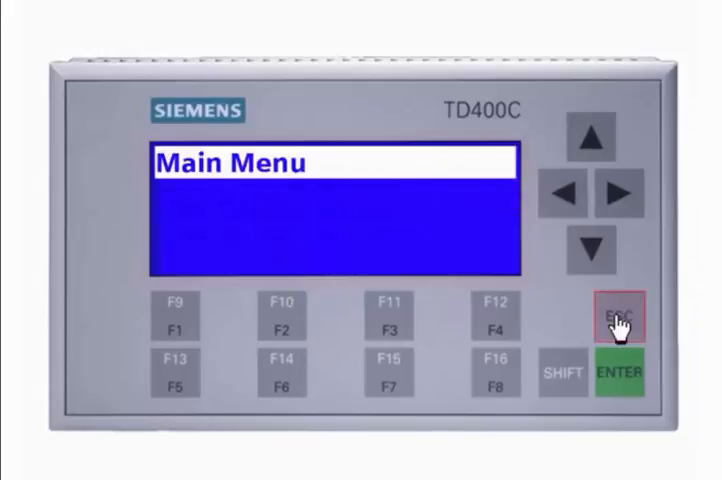
{"action": "left_click", "coordinate": [620, 373]}
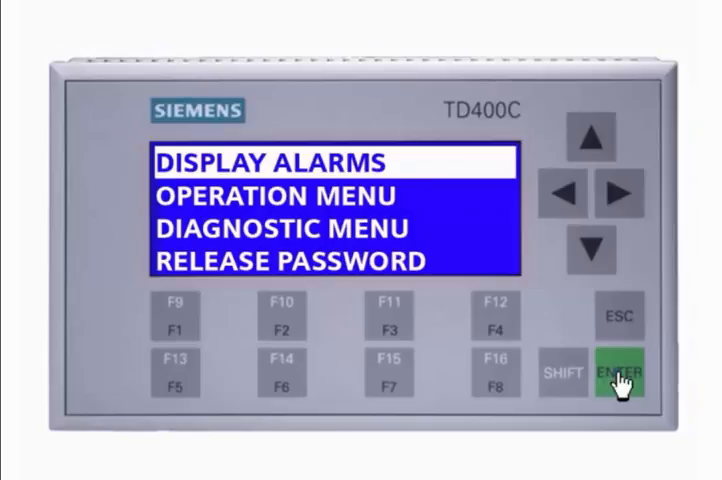
{"action": "left_click", "coordinate": [620, 372]}
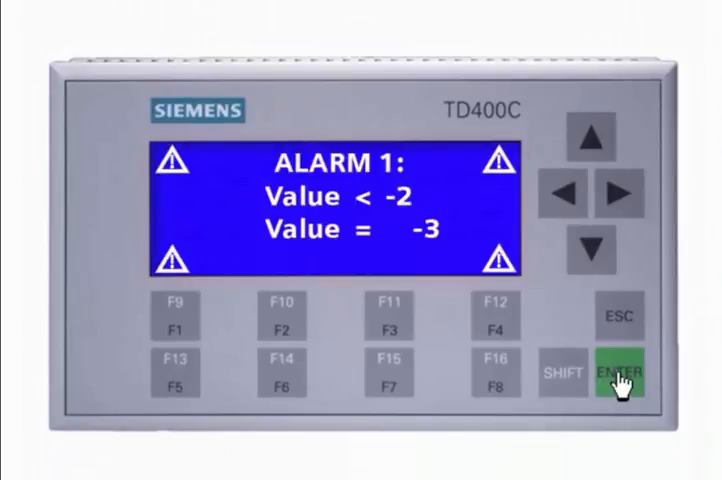
{"action": "left_click", "coordinate": [389, 325]}
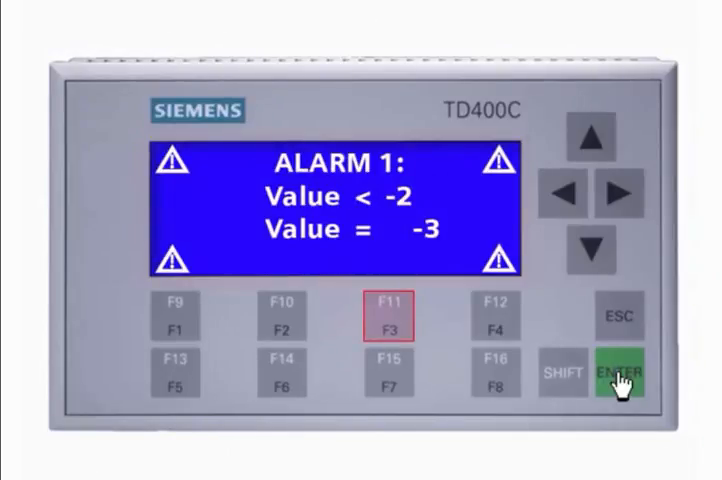